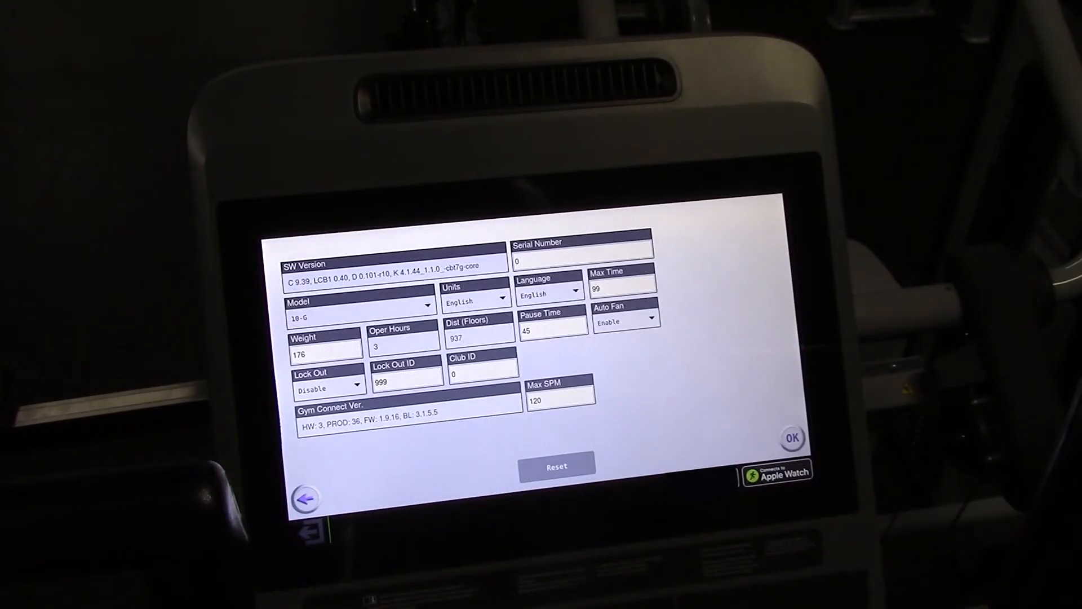
click(358, 305)
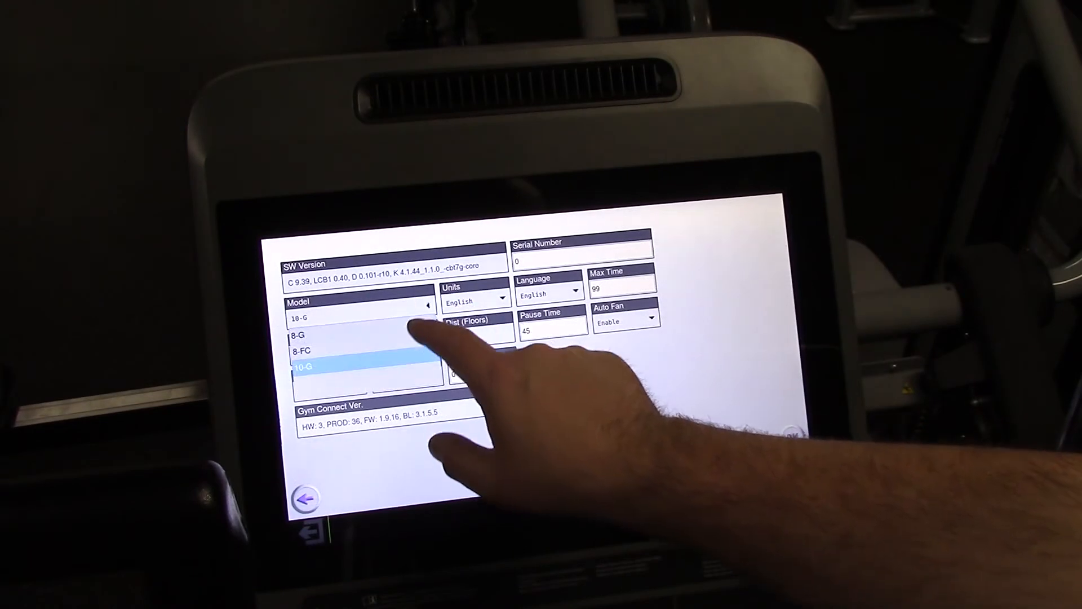
click(308, 366)
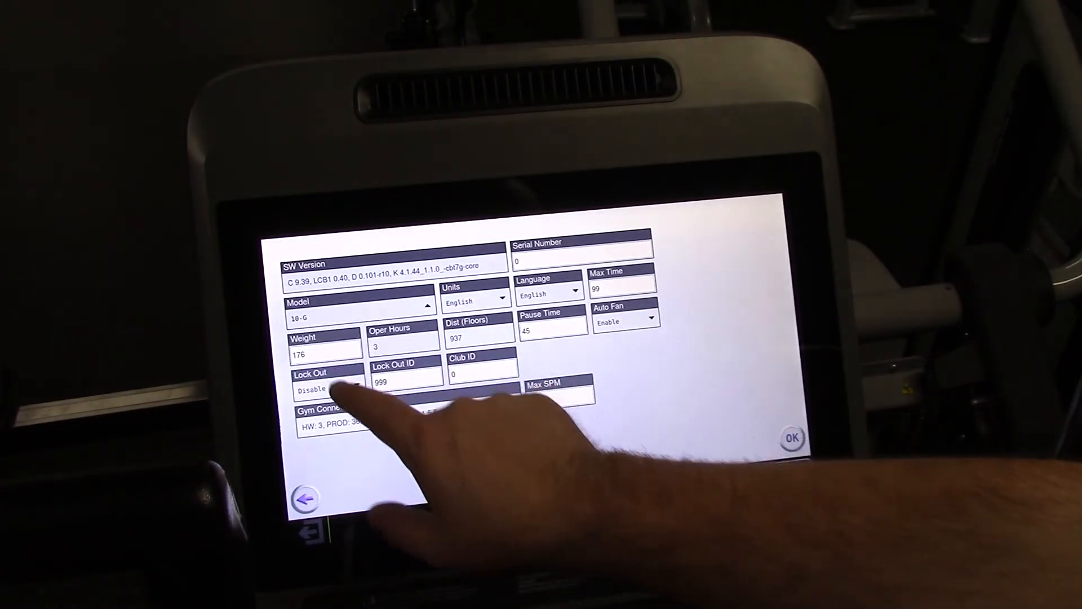